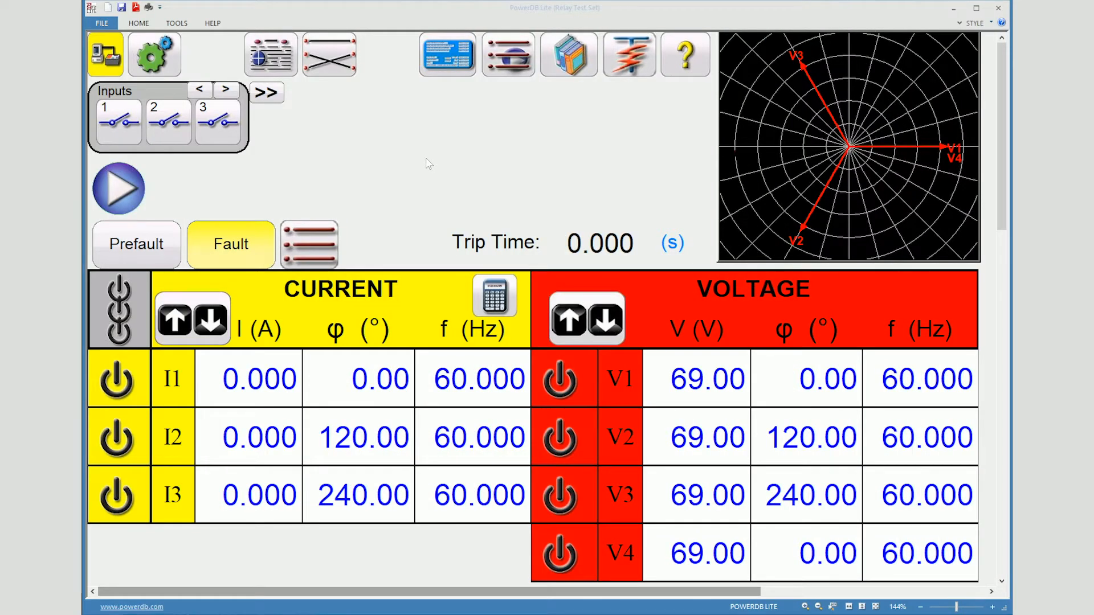
mouse_move(507, 55)
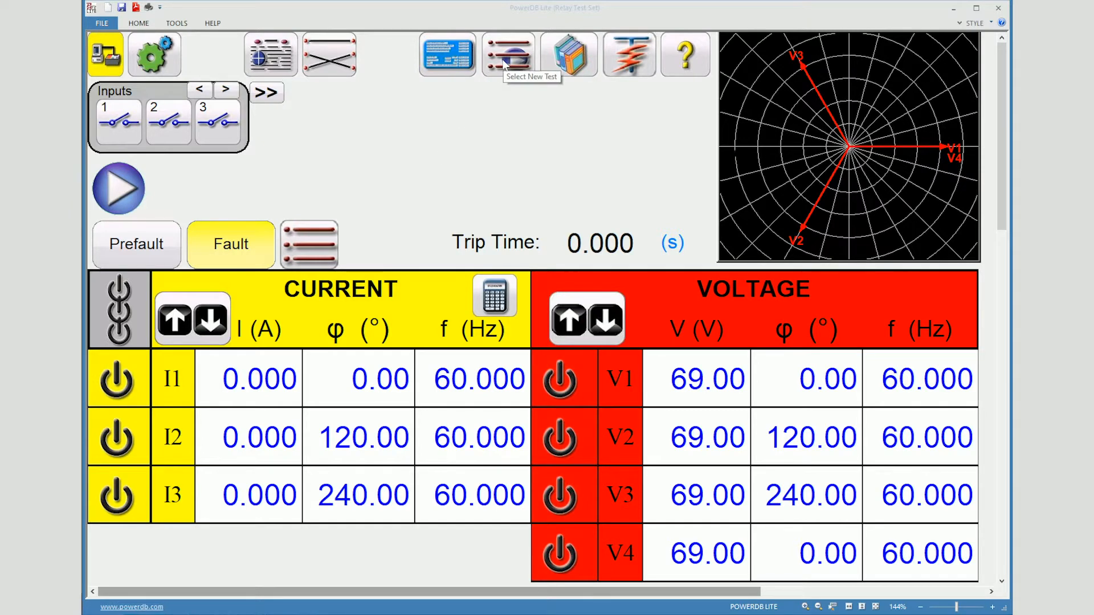
Switch from the basic test screen to a new stair ramp test.
click(508, 55)
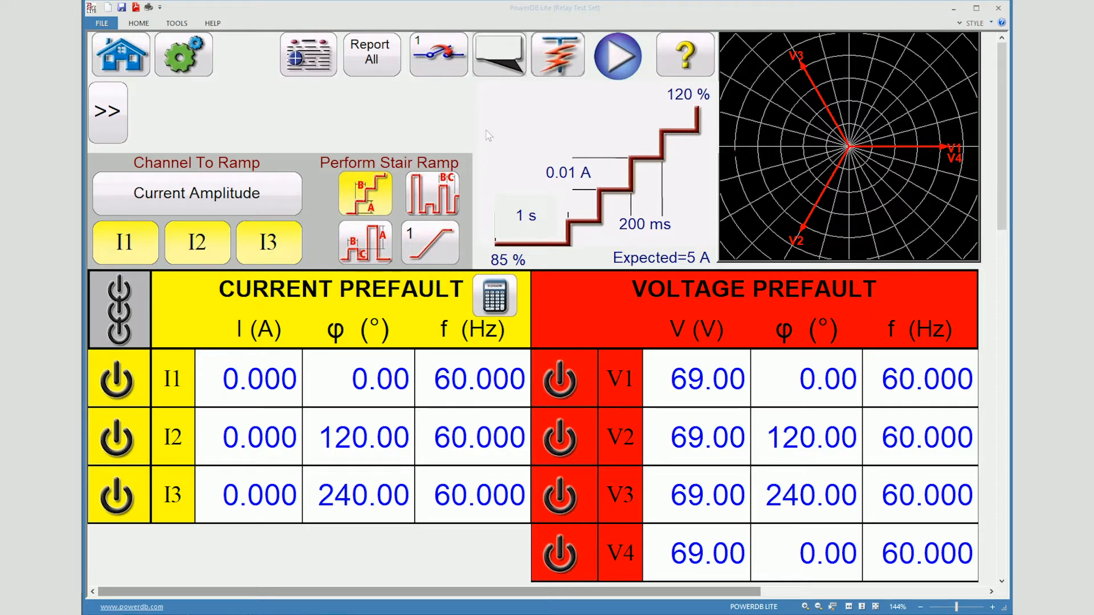
mouse_move(223, 206)
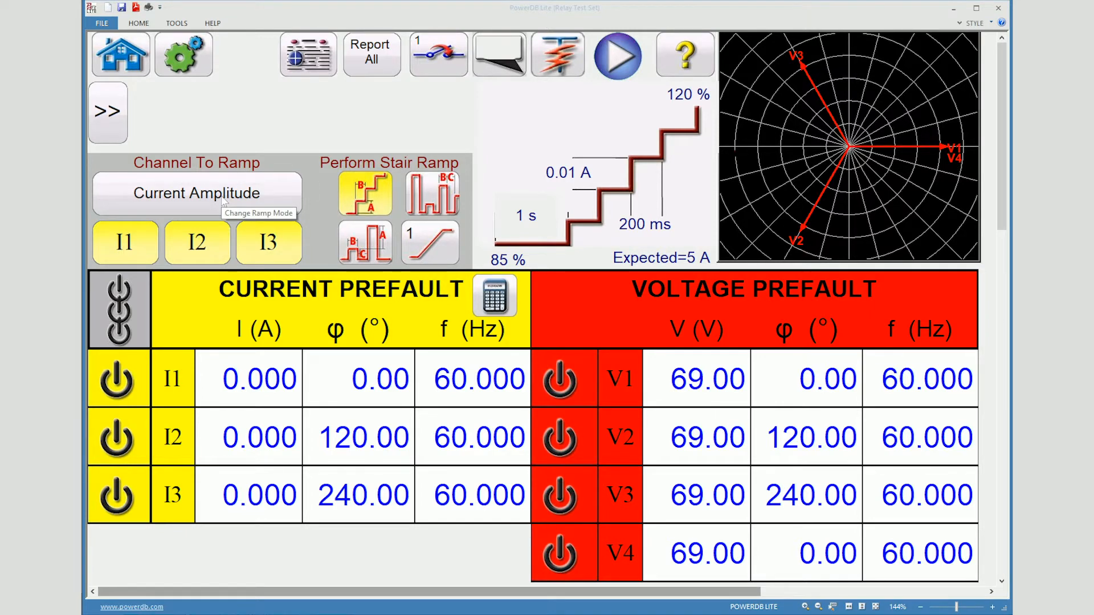
click(198, 193)
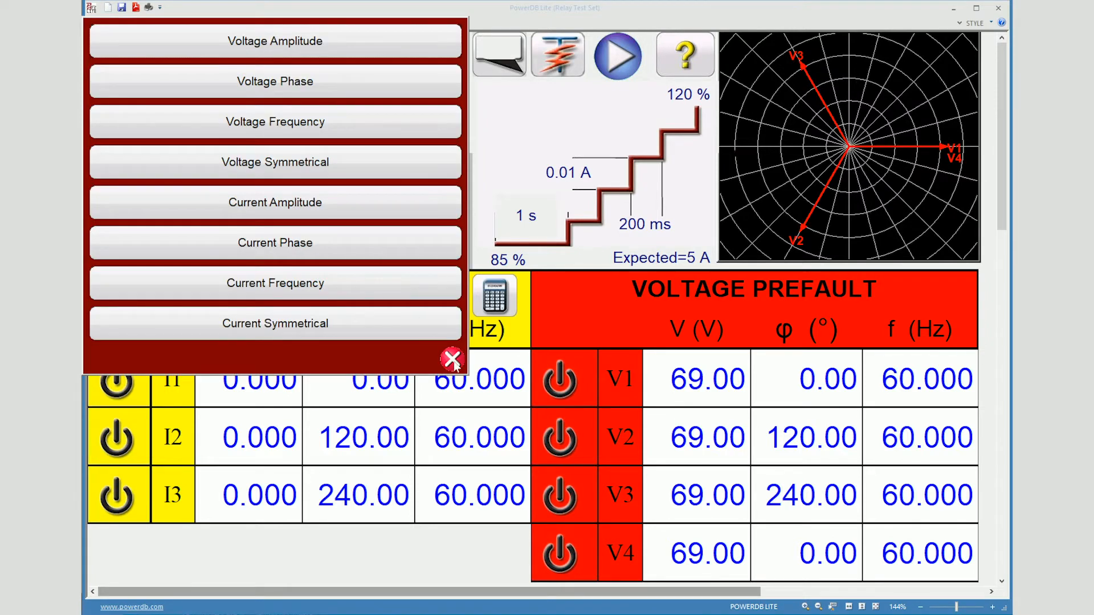
click(451, 360)
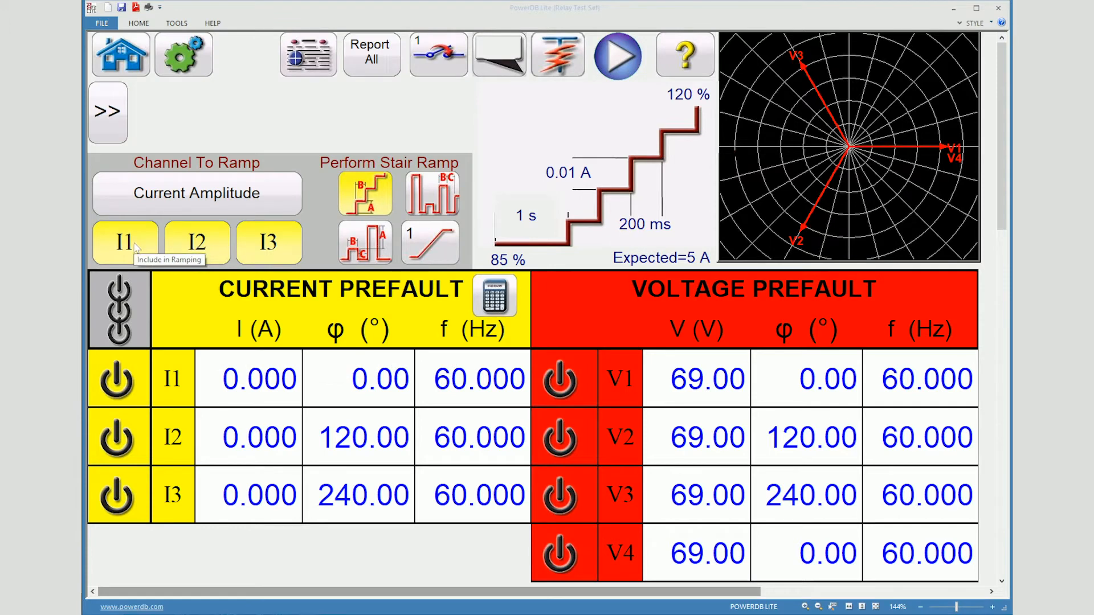
mouse_move(272, 240)
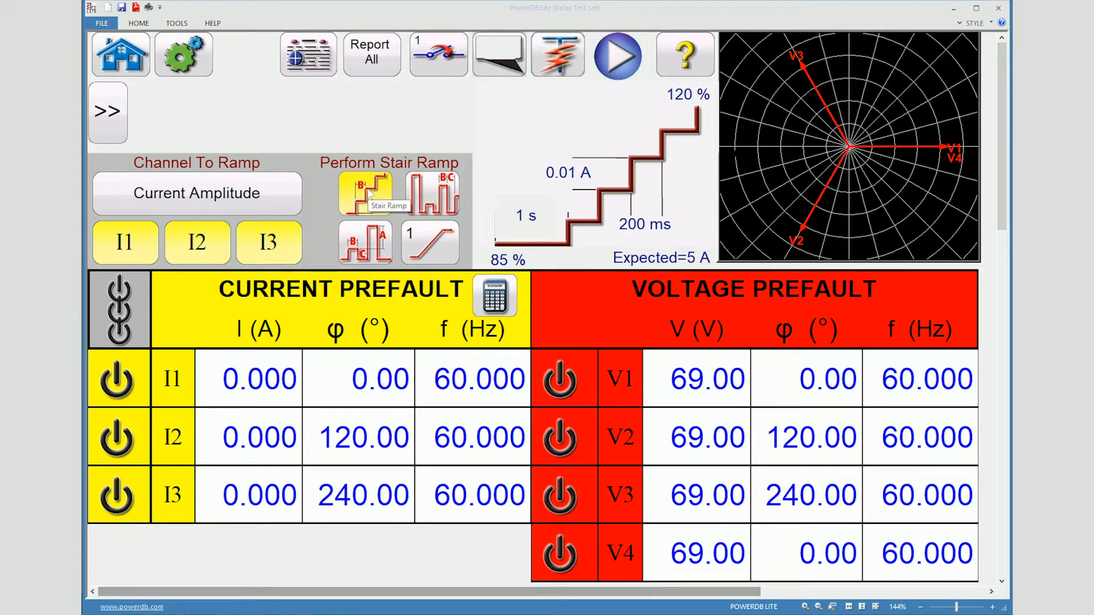
mouse_move(363, 243)
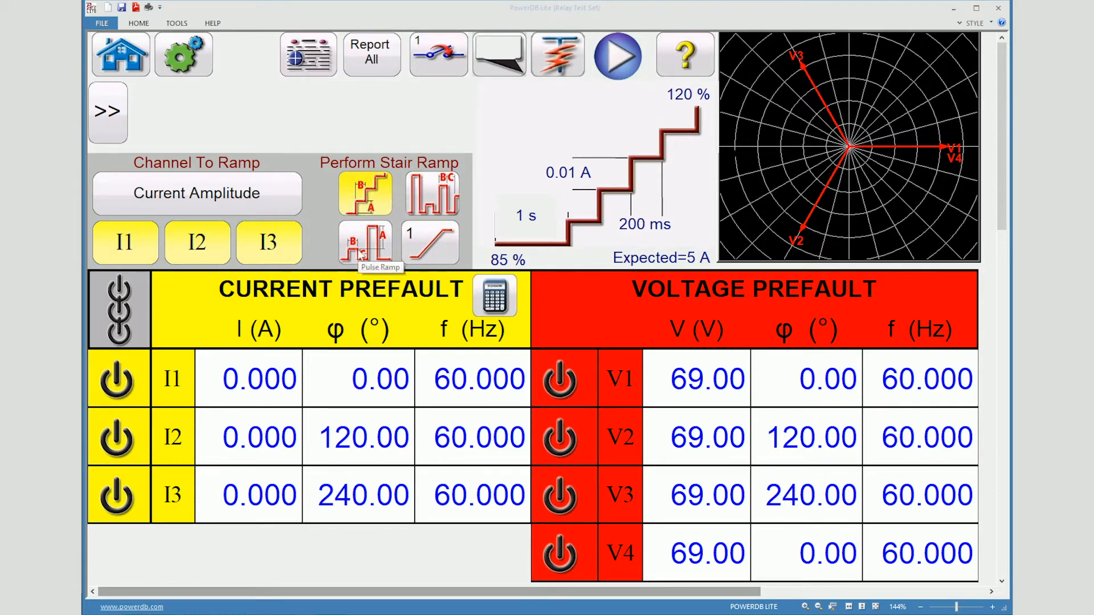
mouse_move(431, 193)
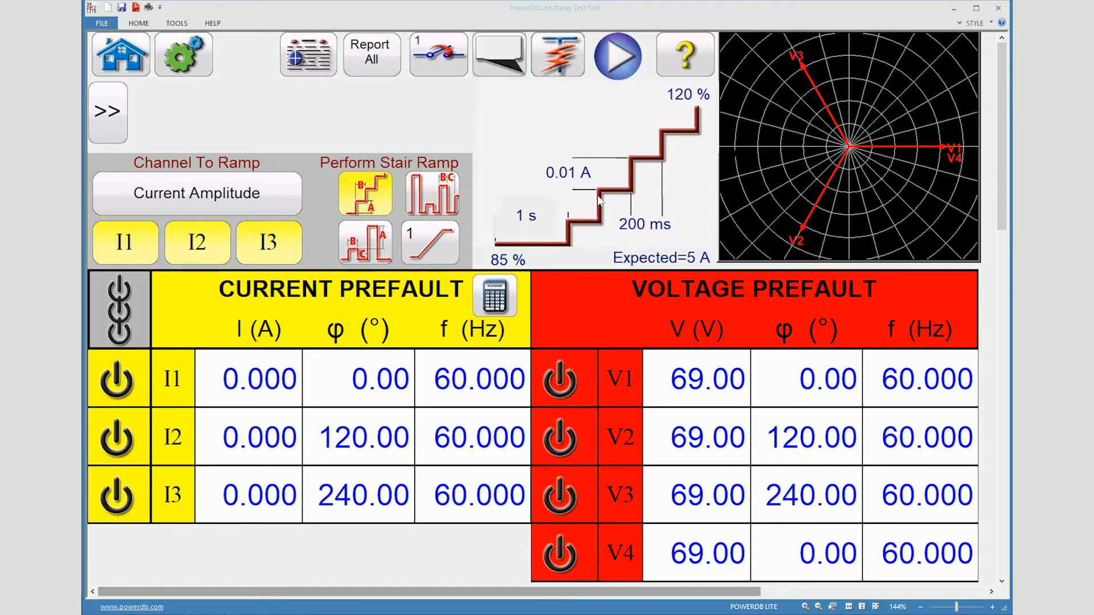
mouse_move(430, 242)
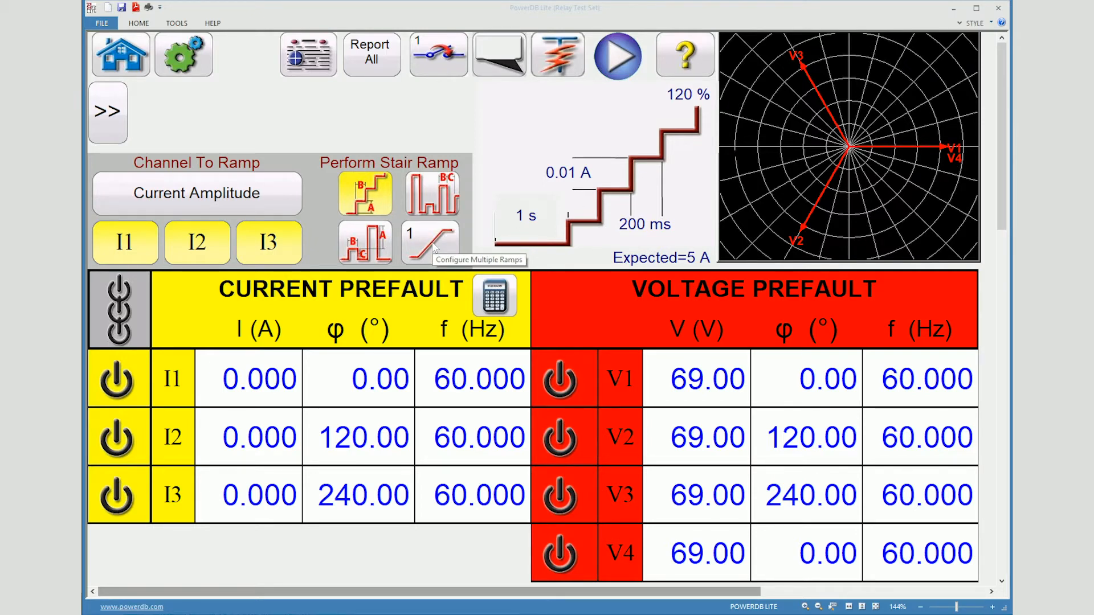
click(430, 242)
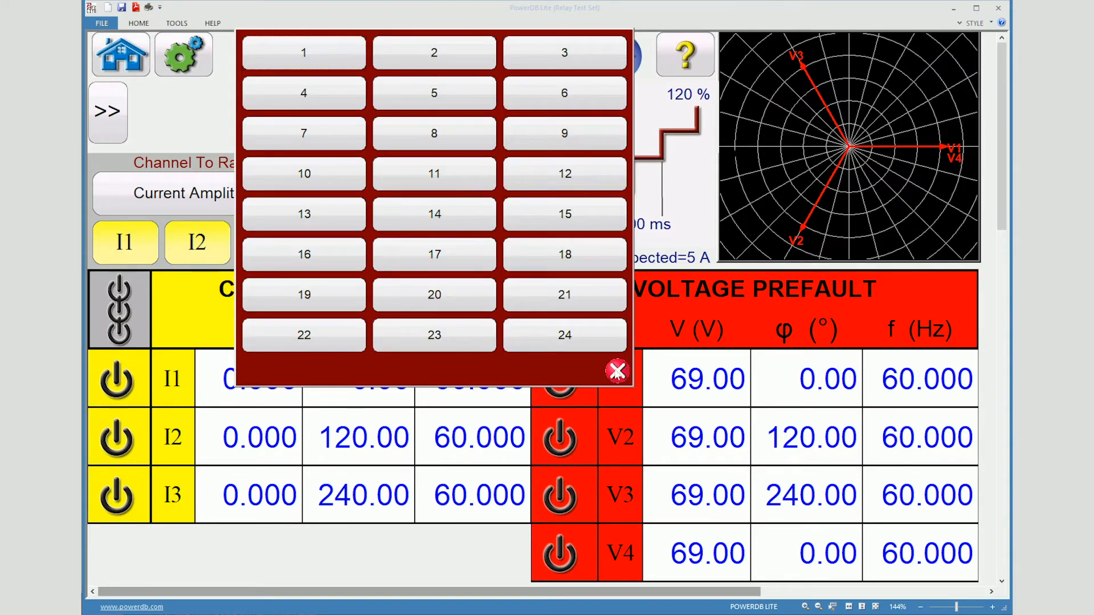
click(617, 370)
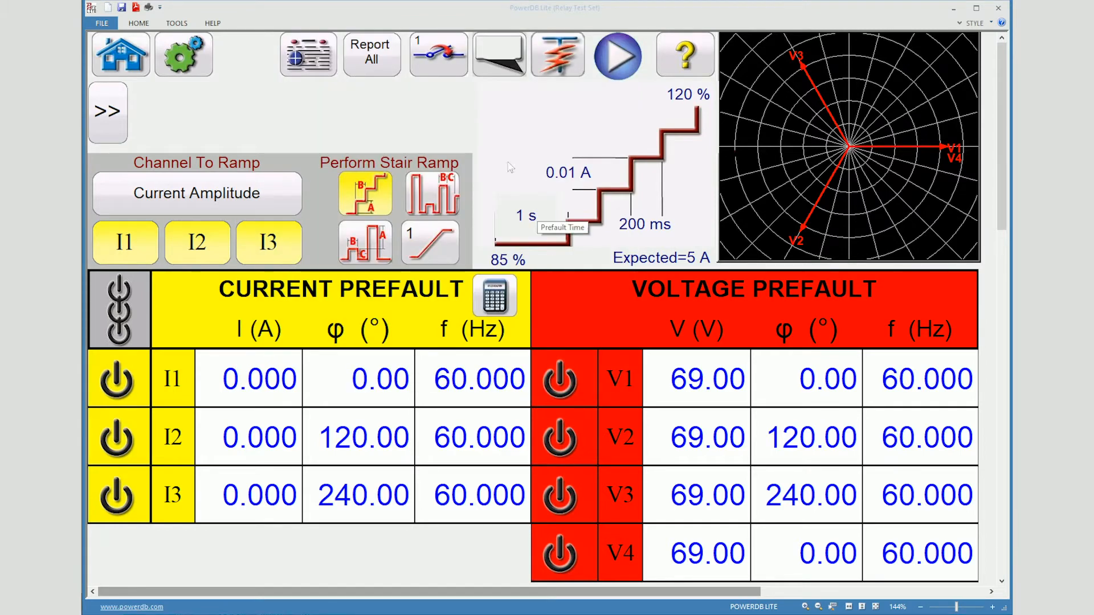
mouse_move(497, 145)
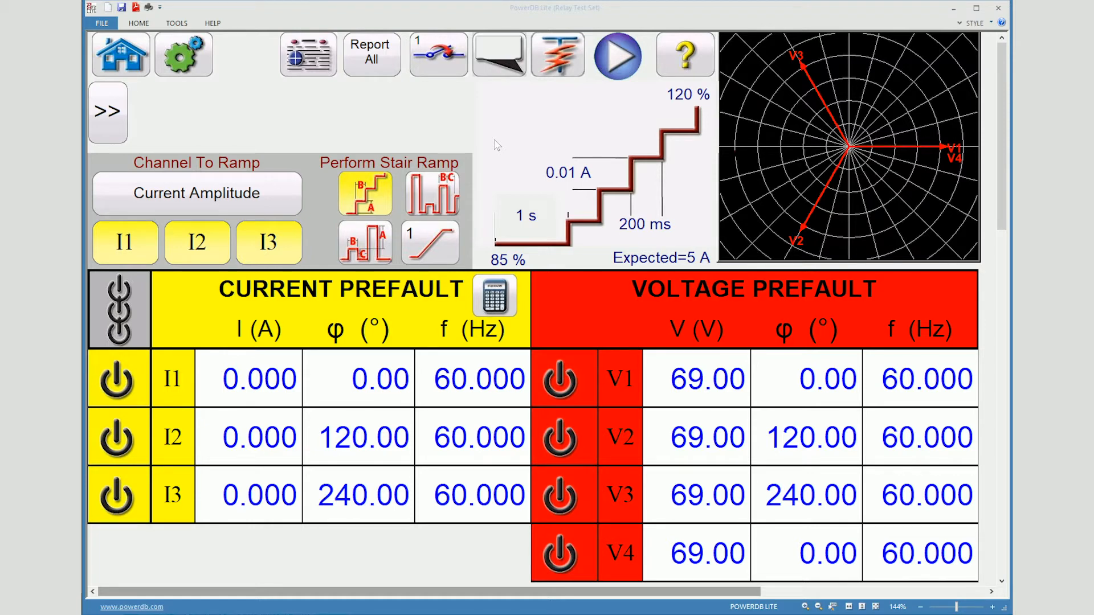
mouse_move(366, 198)
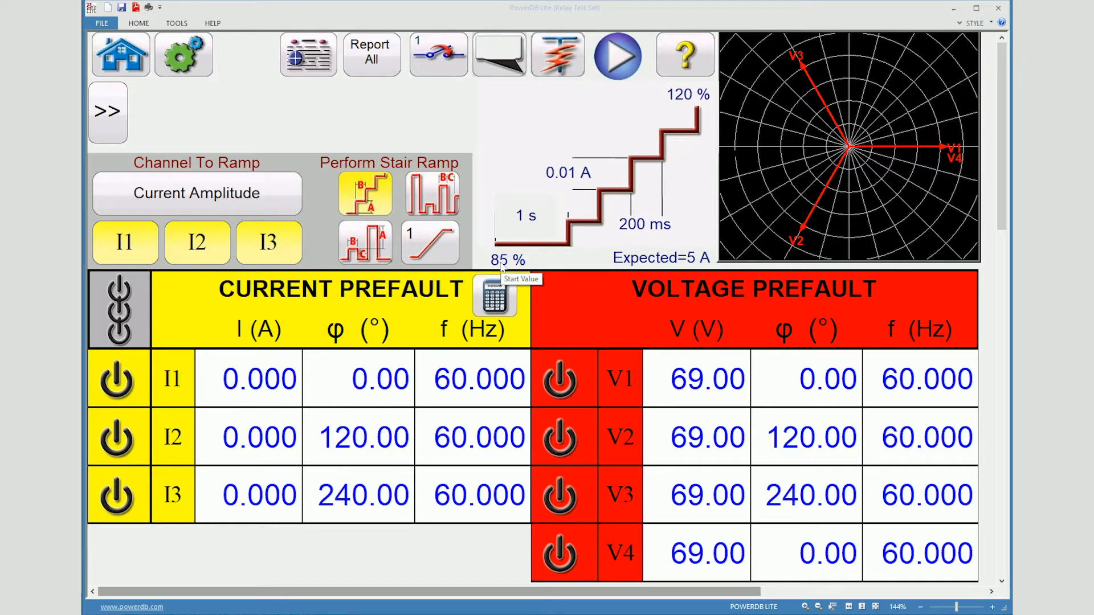
mouse_move(495, 293)
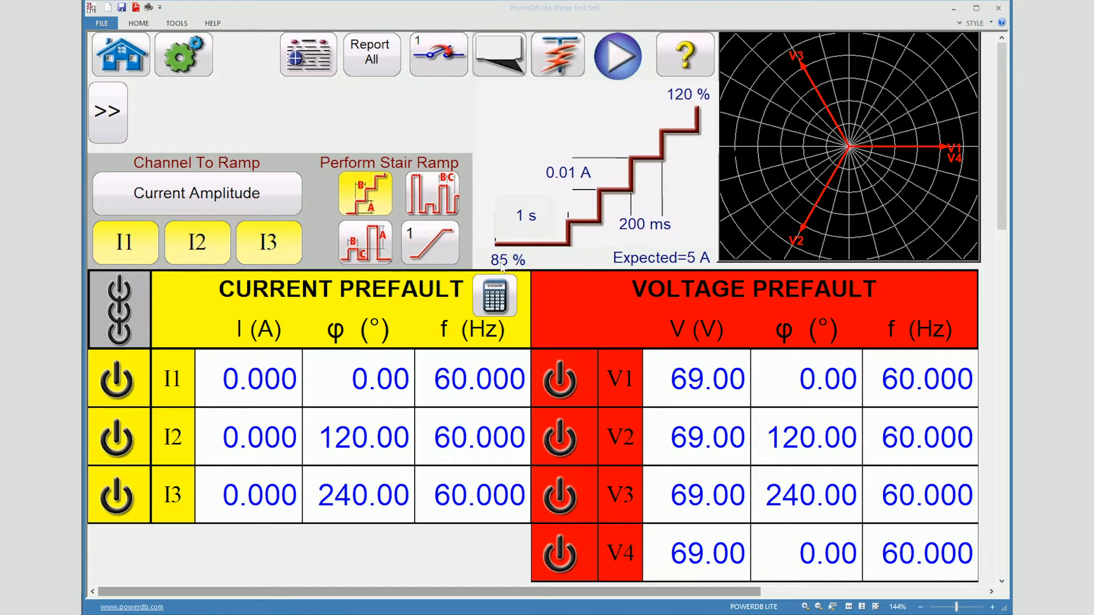
mouse_move(580, 229)
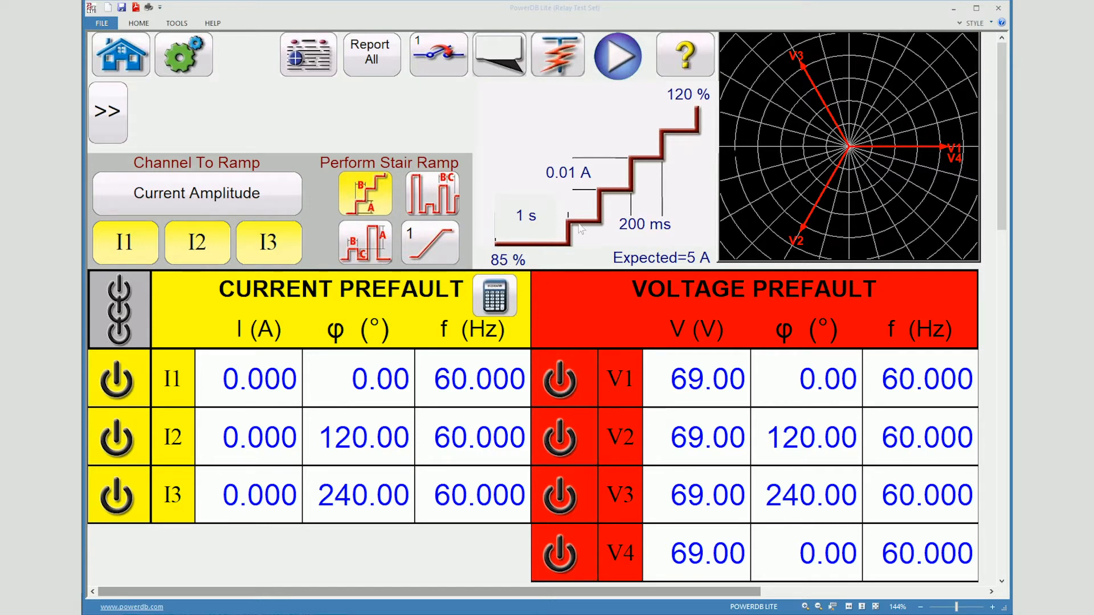
mouse_move(687, 94)
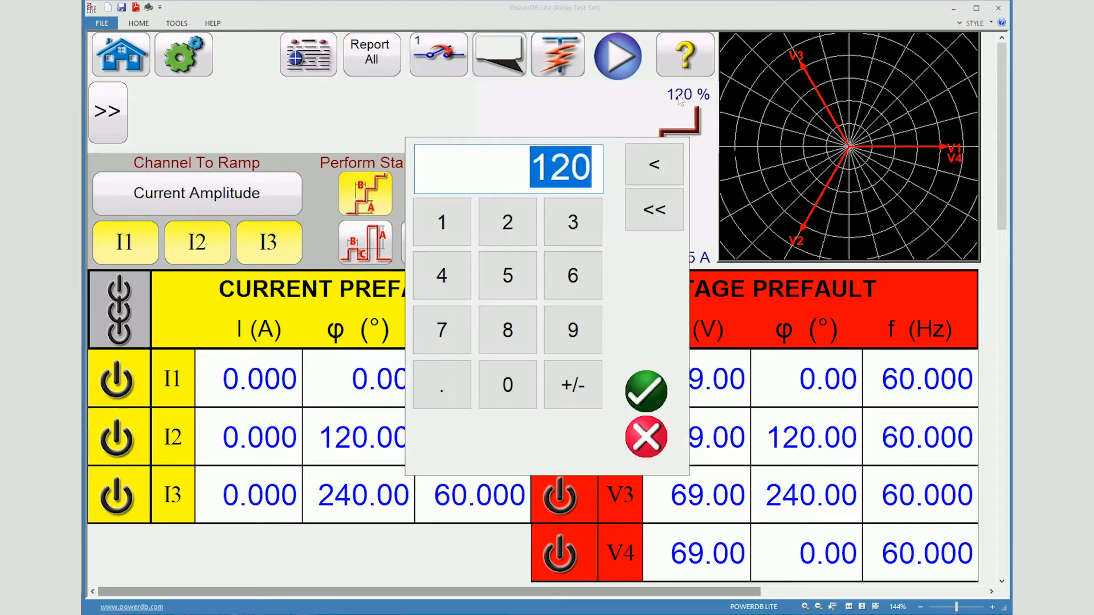
mouse_move(662, 322)
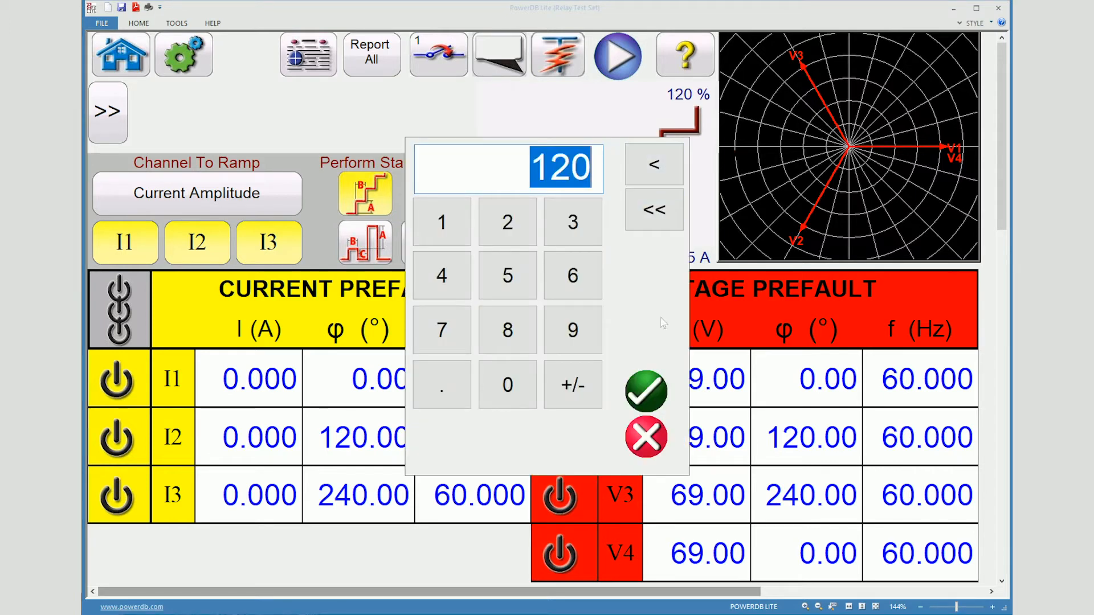
click(645, 391)
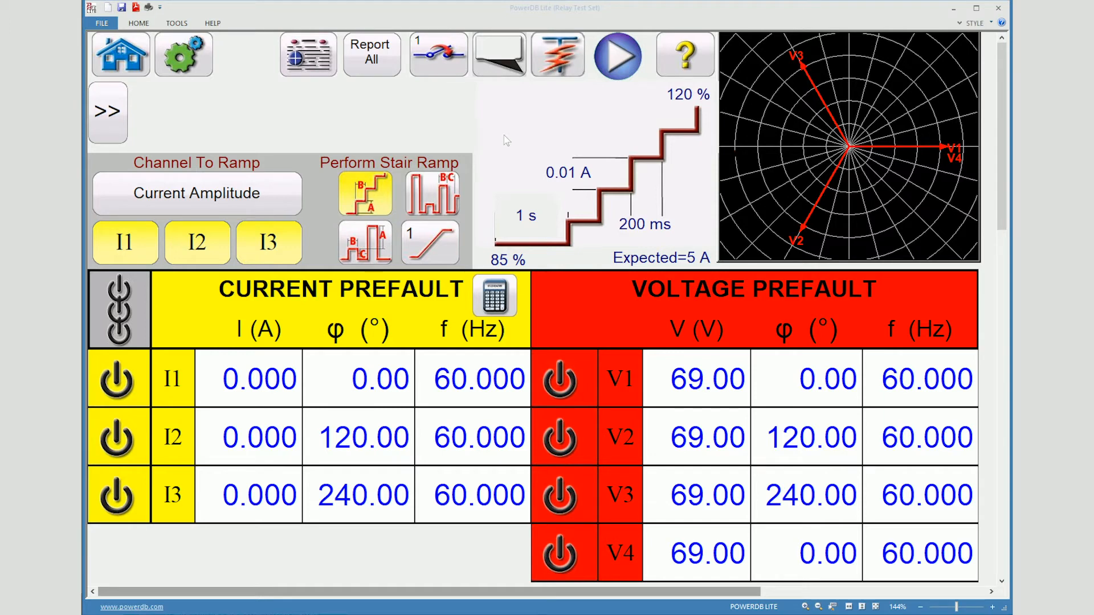
mouse_move(526, 220)
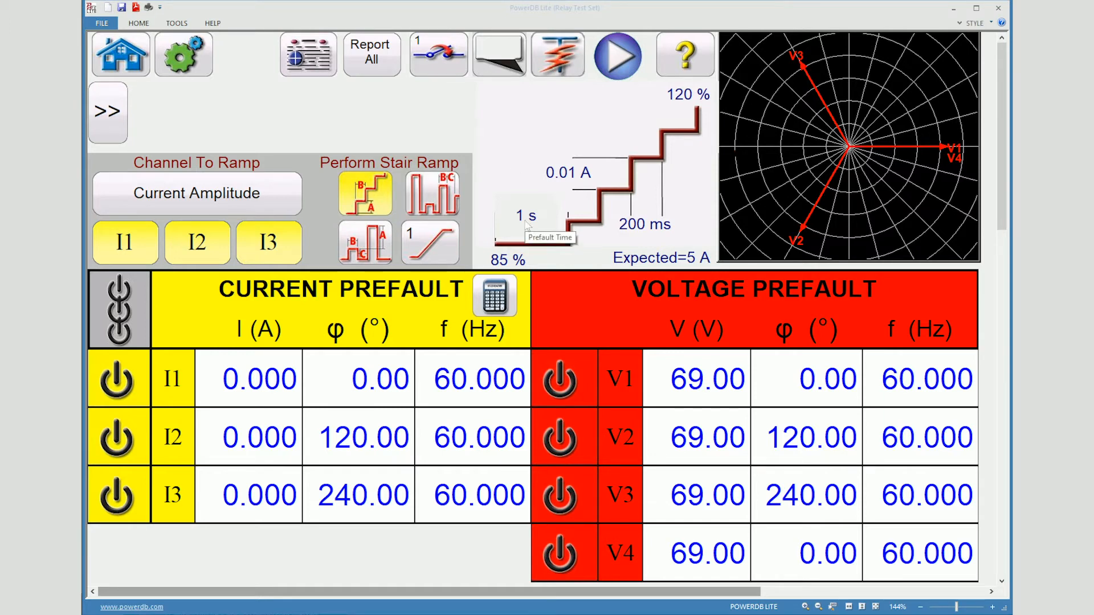
mouse_move(526, 244)
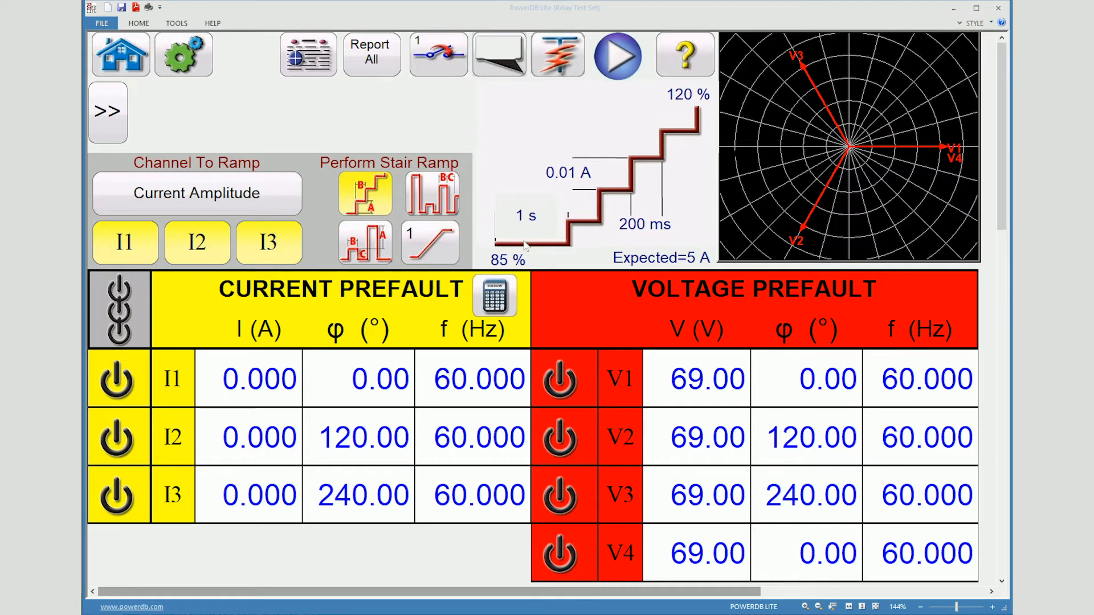
mouse_move(352, 310)
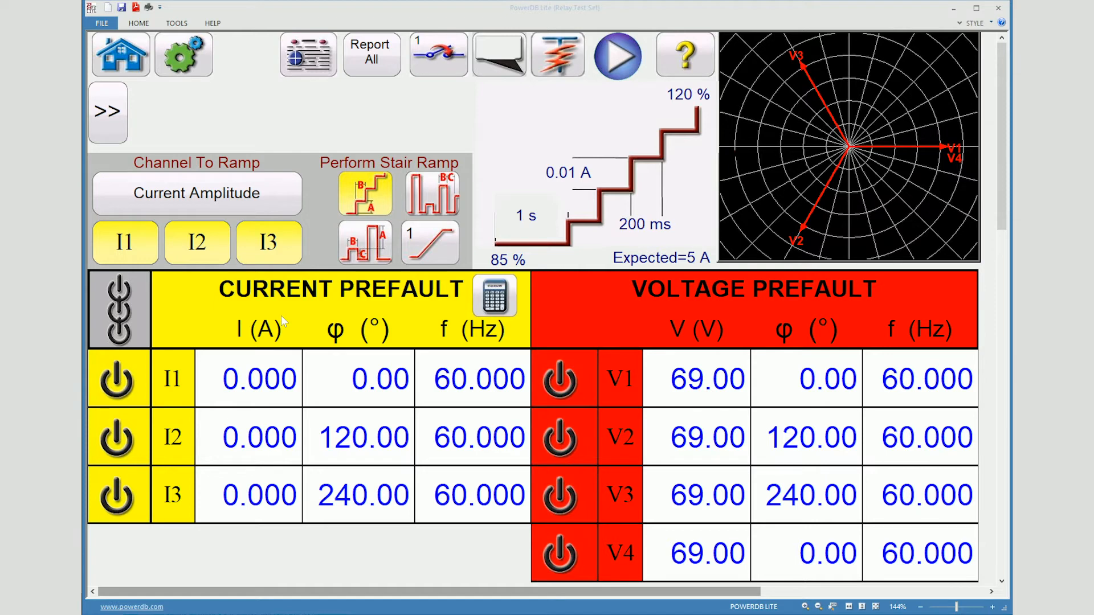
mouse_move(566, 179)
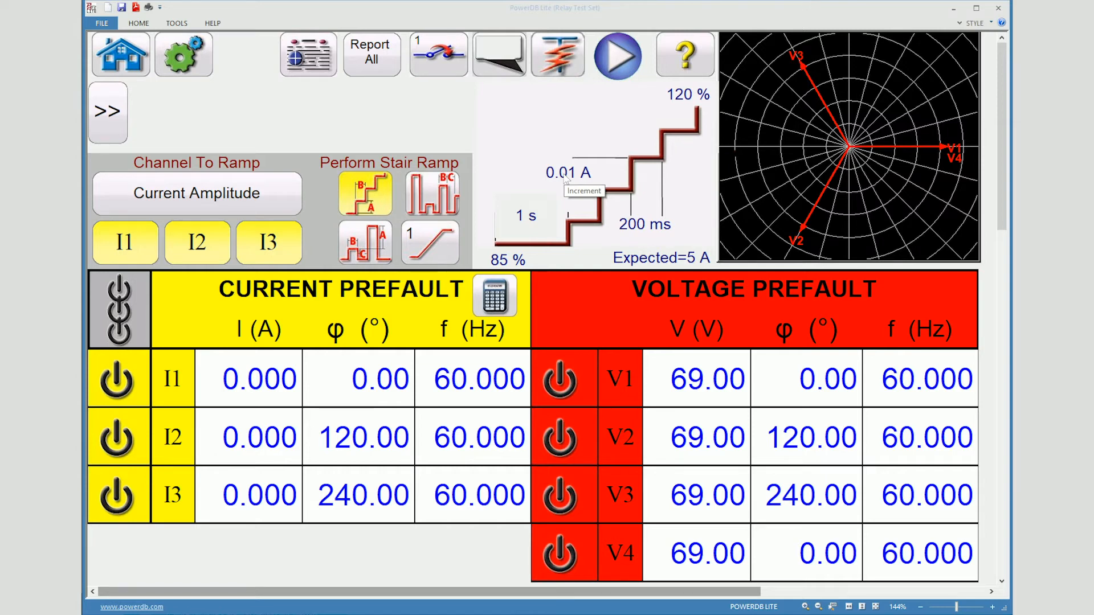
mouse_move(565, 180)
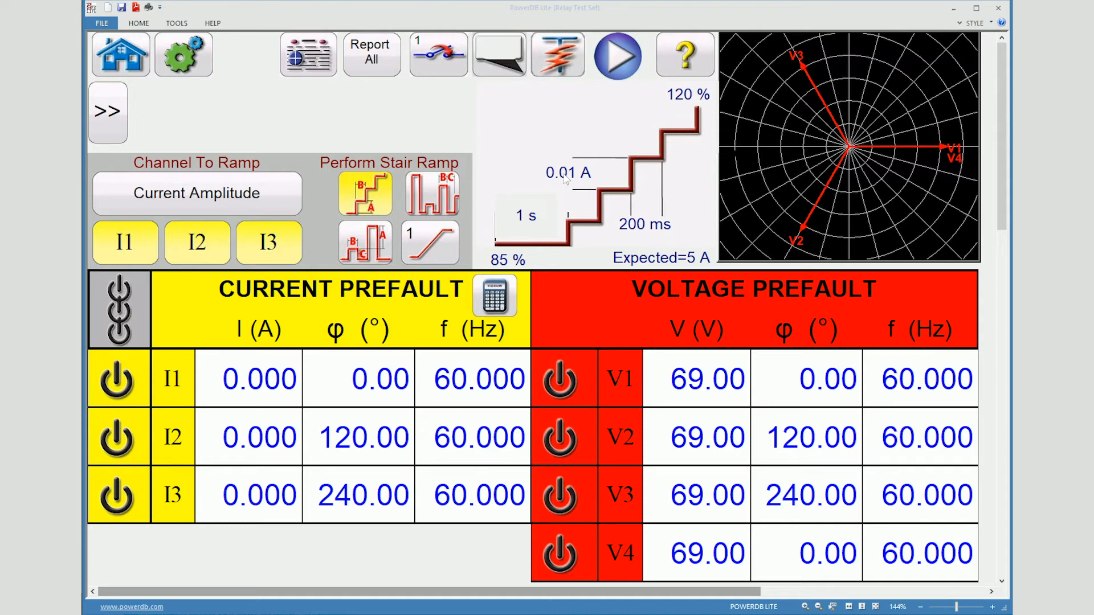
mouse_move(645, 224)
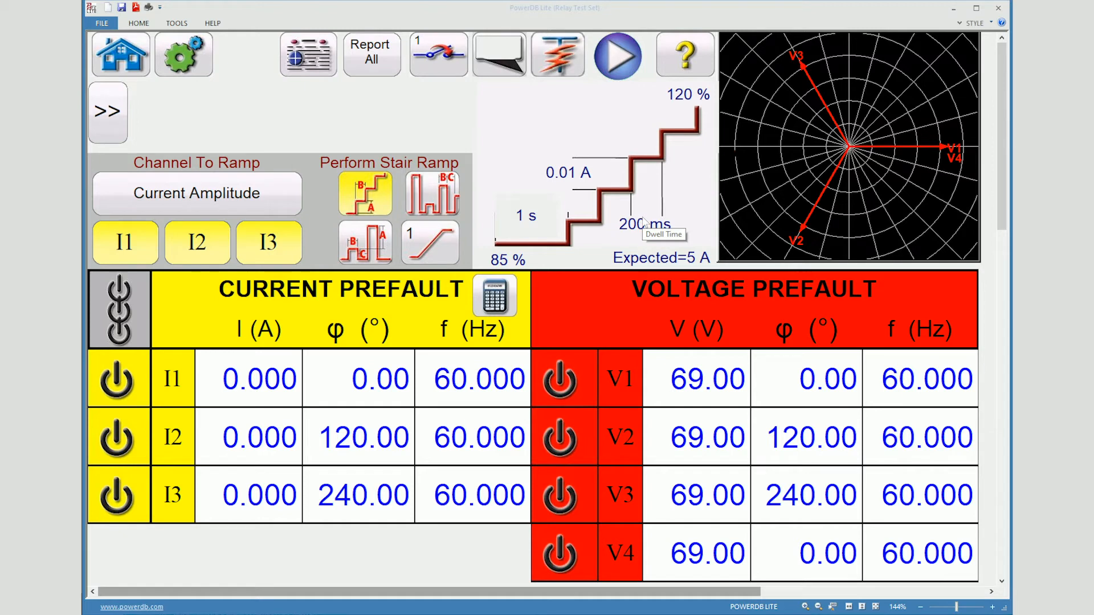
mouse_move(643, 224)
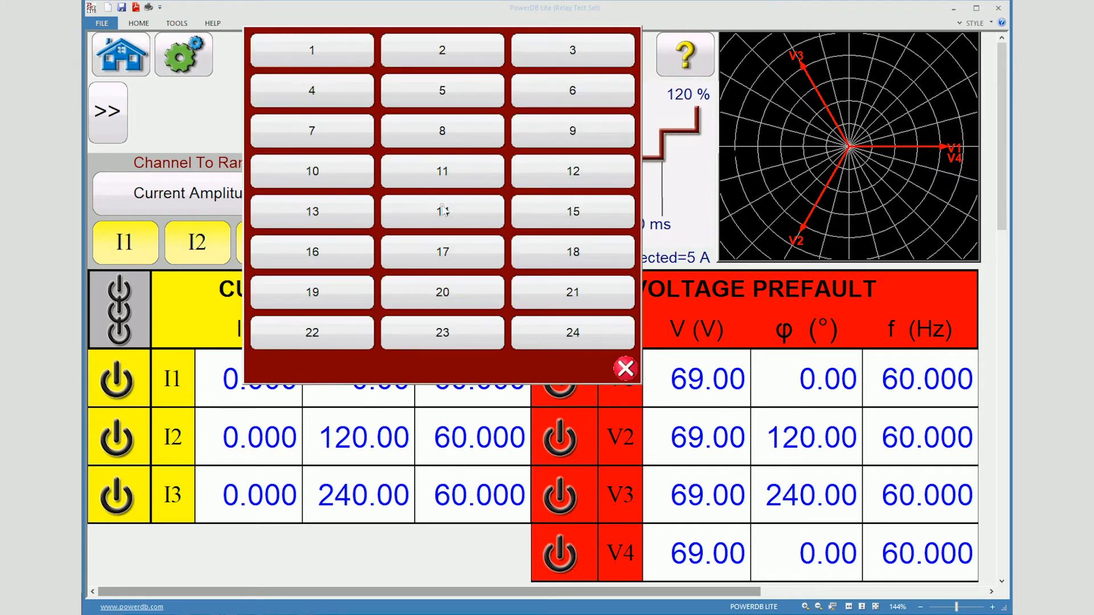
mouse_move(416, 64)
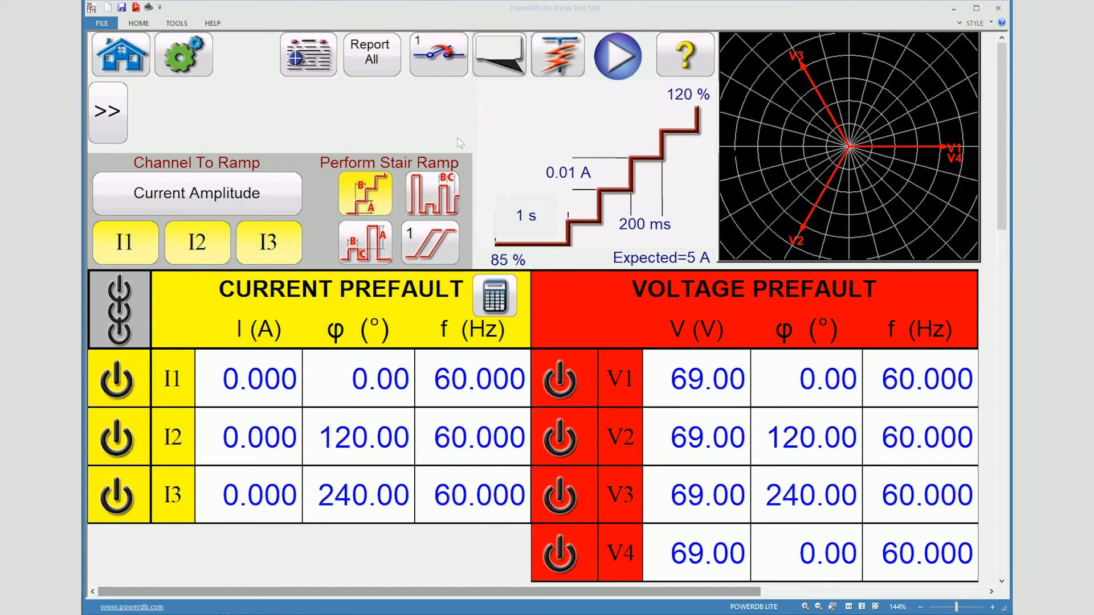
mouse_move(469, 152)
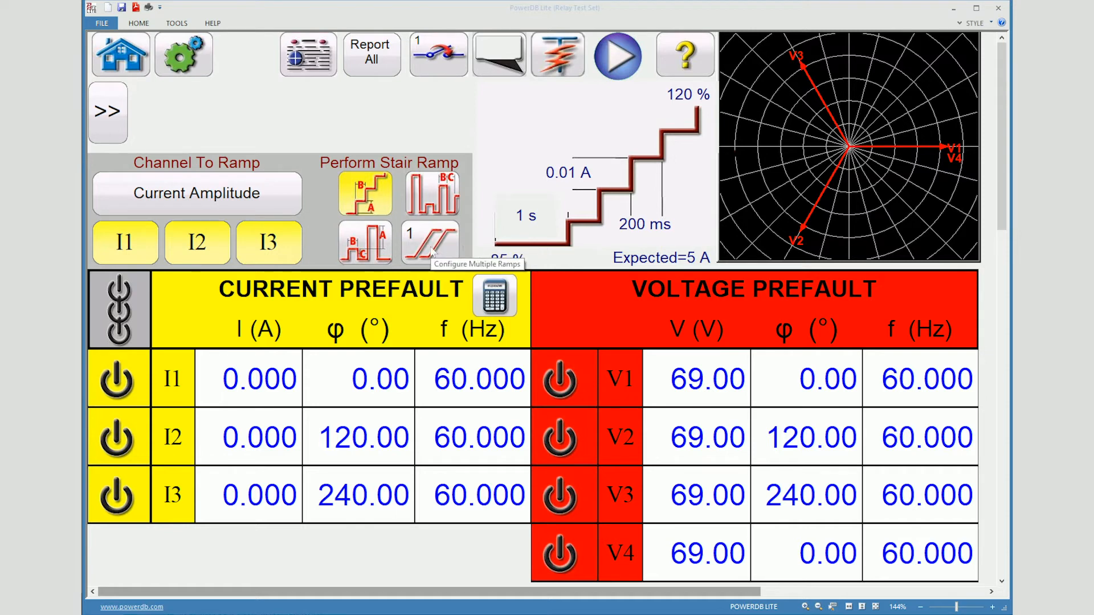
Review the I1 ramp's 85% start value and start-mode options, closing without changes.
click(429, 242)
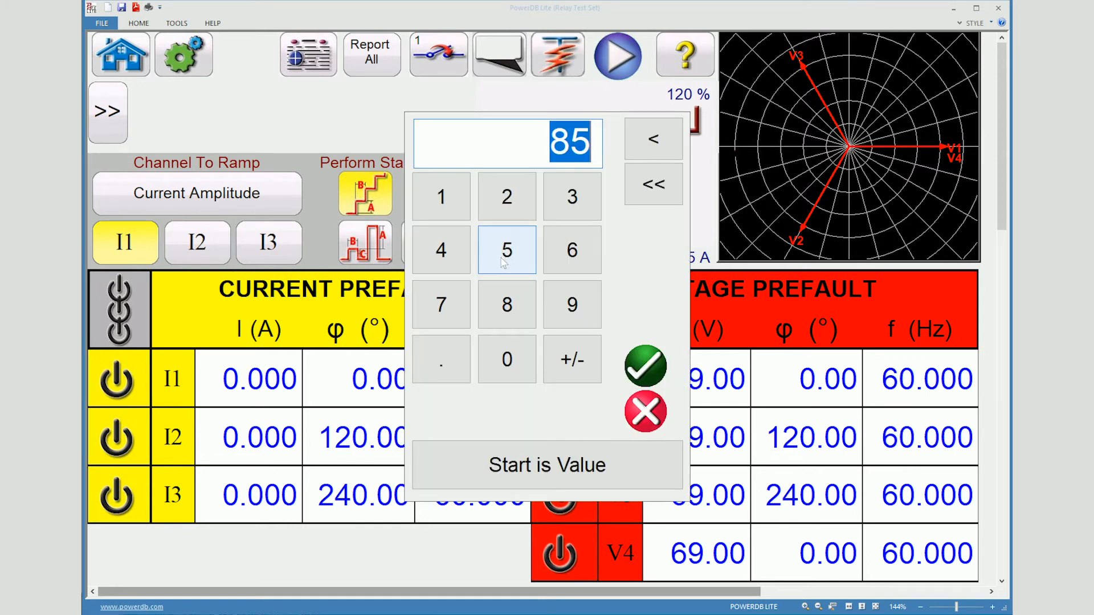
click(548, 466)
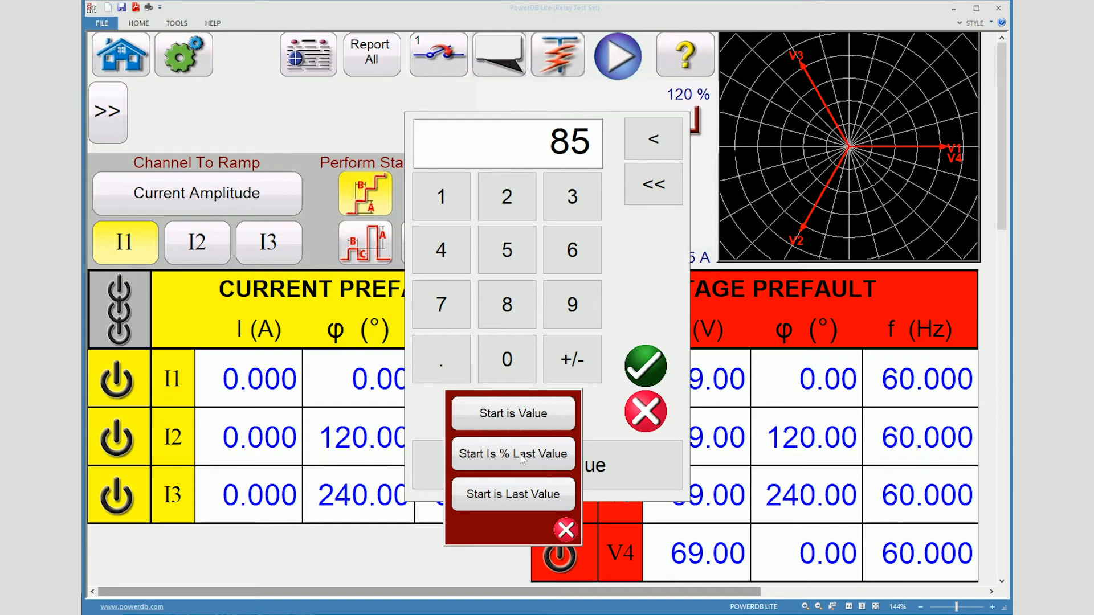
mouse_move(515, 495)
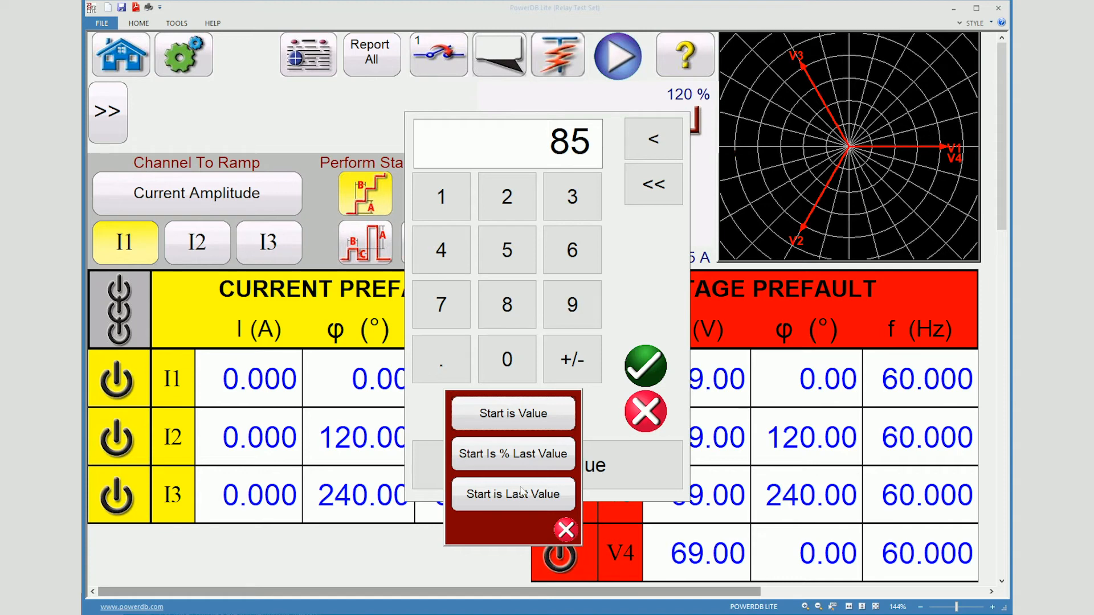
mouse_move(522, 495)
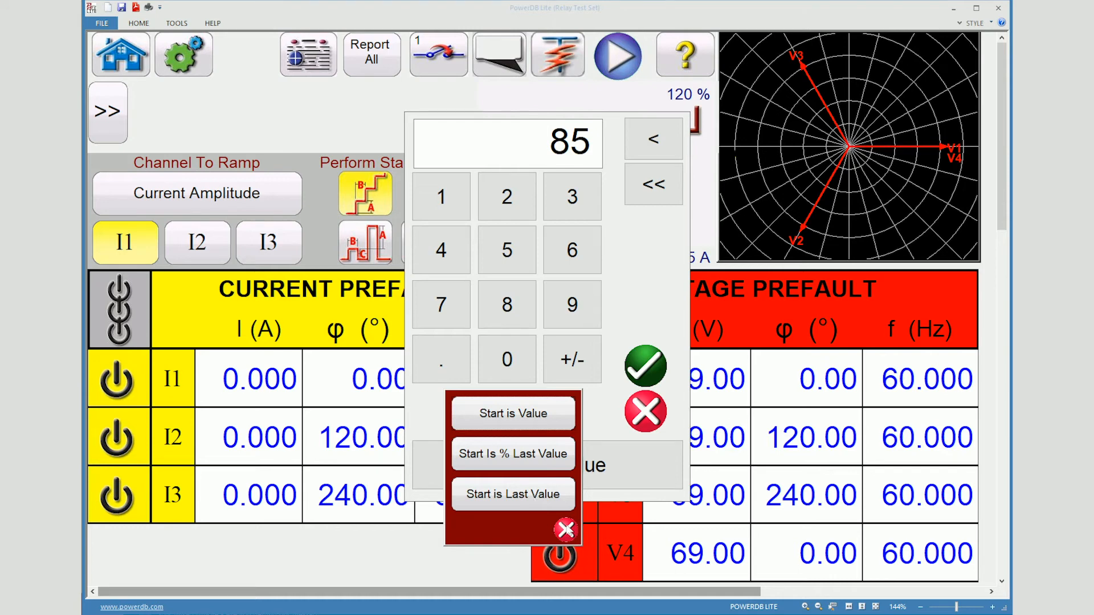
click(644, 368)
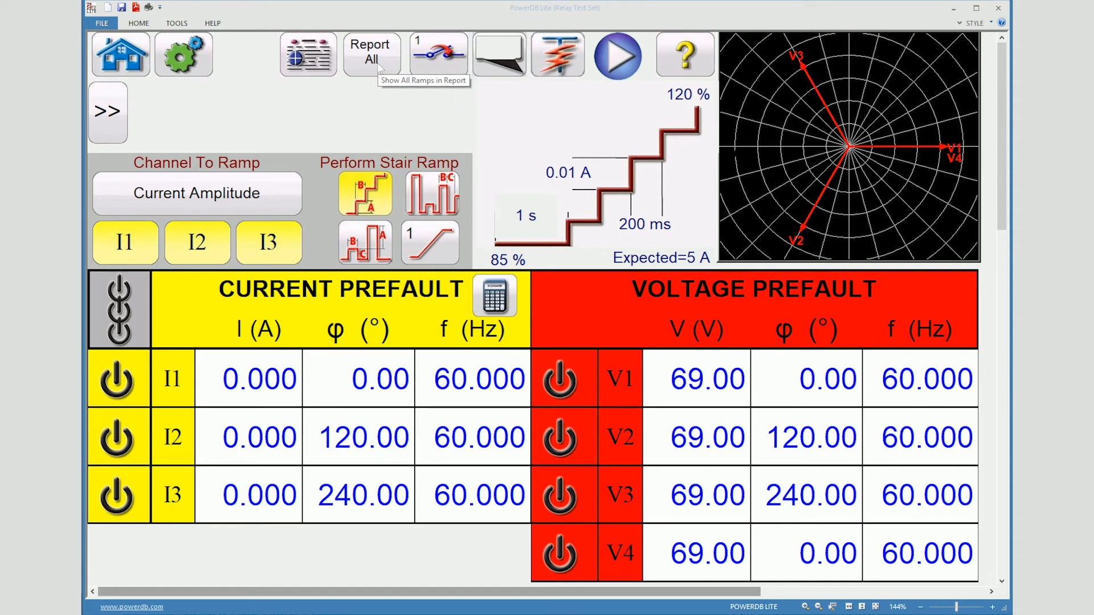
mouse_move(438, 54)
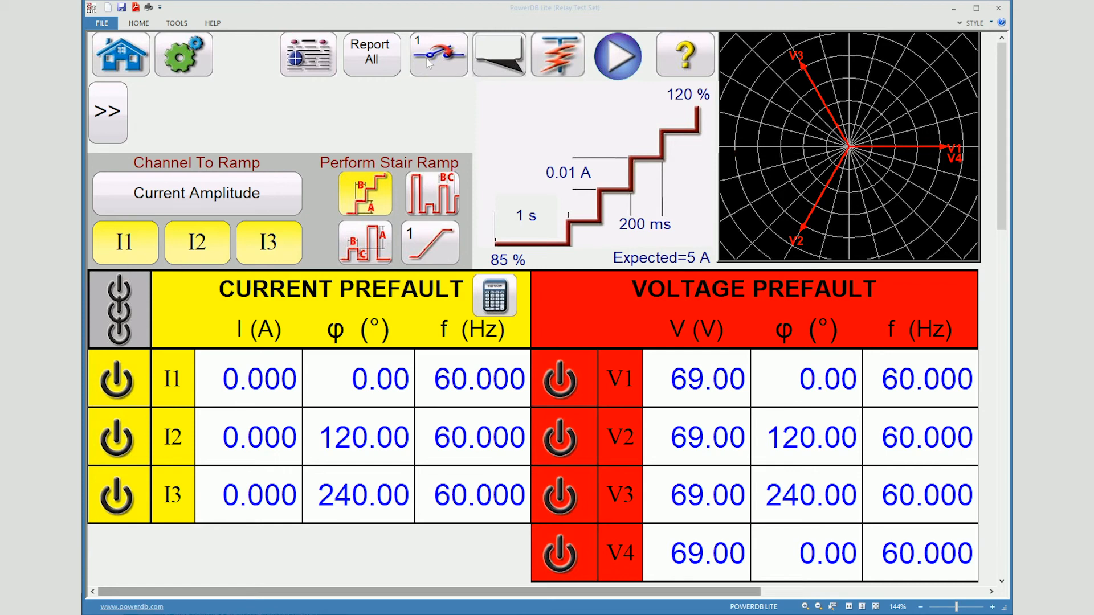
mouse_move(616, 57)
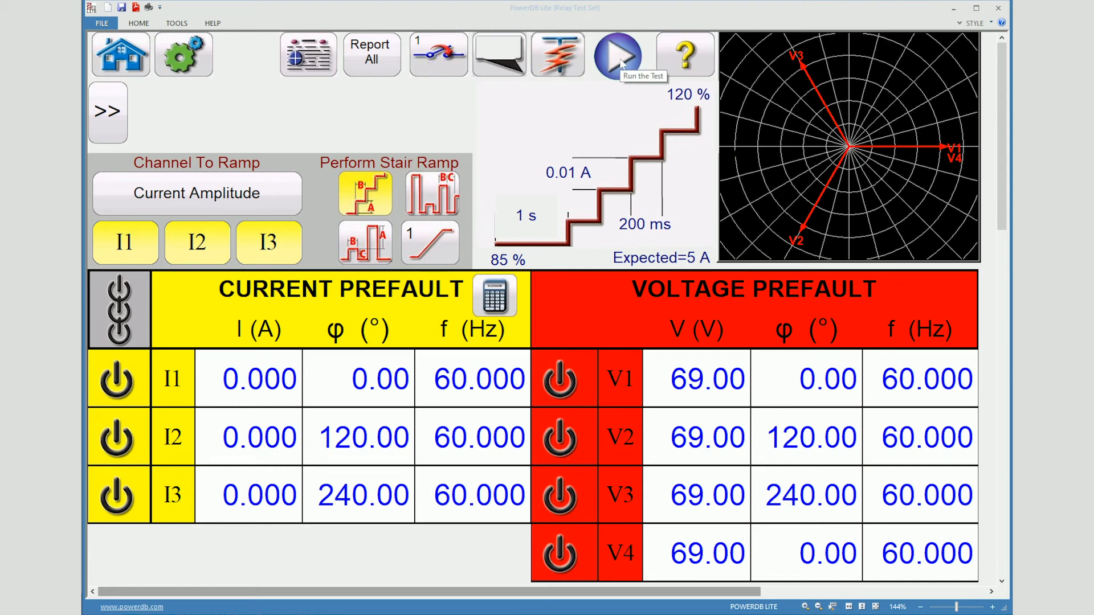
Run the stair ramp test at 4.250 A and simulate the relay contact operating.
click(617, 55)
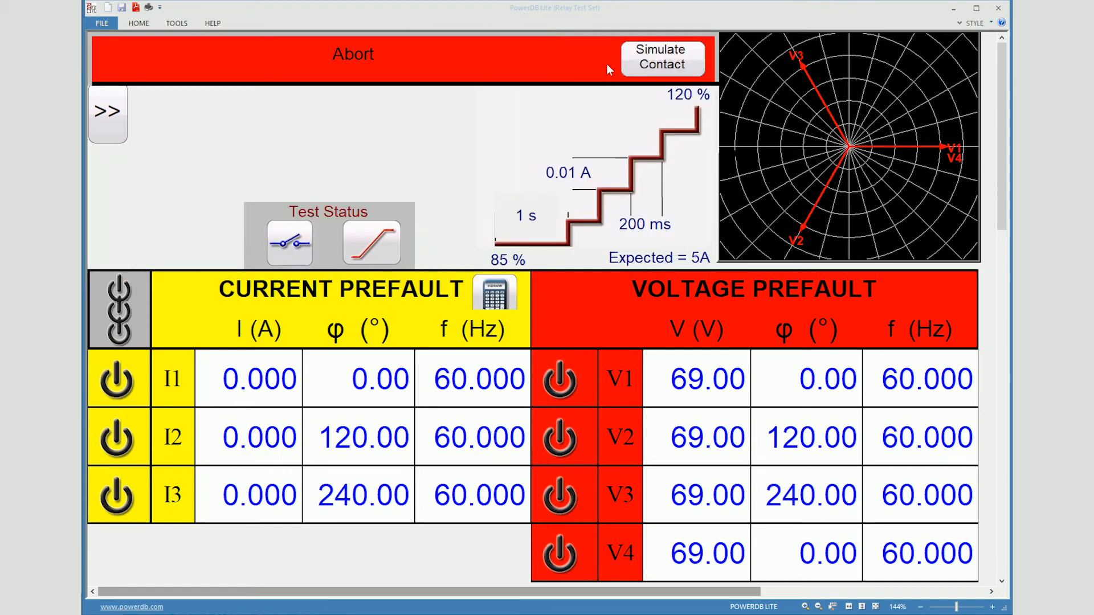
click(661, 58)
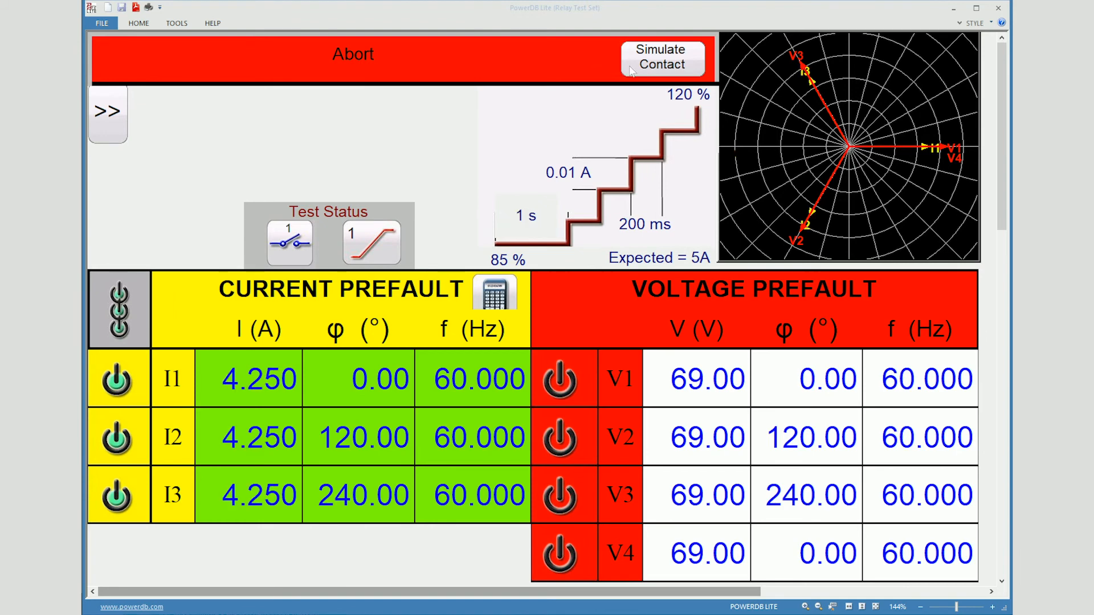